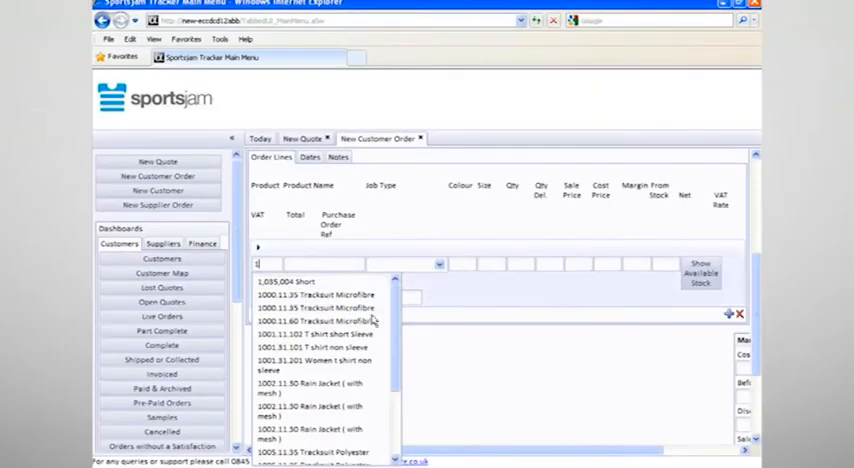
# Scroll the Order Lines down to reach the rain jacket product line fields
pyautogui.scroll(-3)
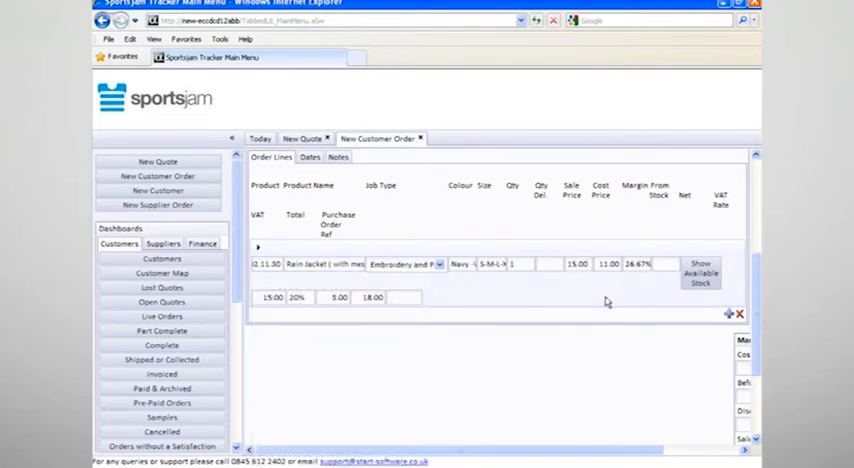
pyautogui.moveTo(630, 278)
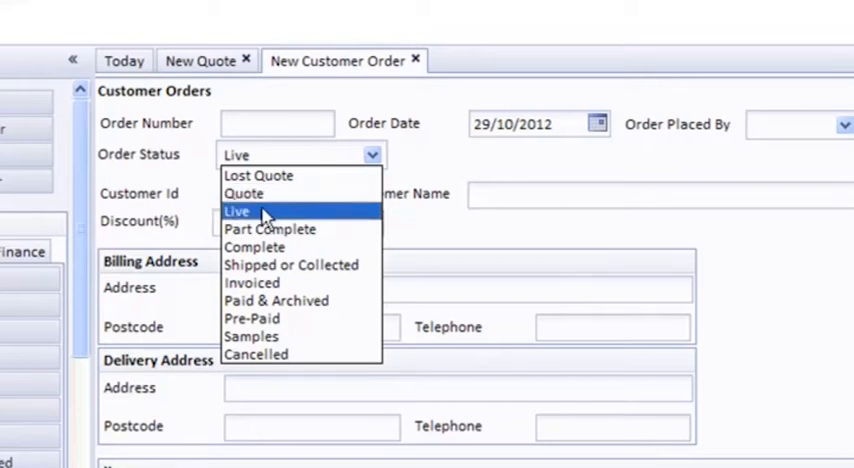
pyautogui.moveTo(270, 228)
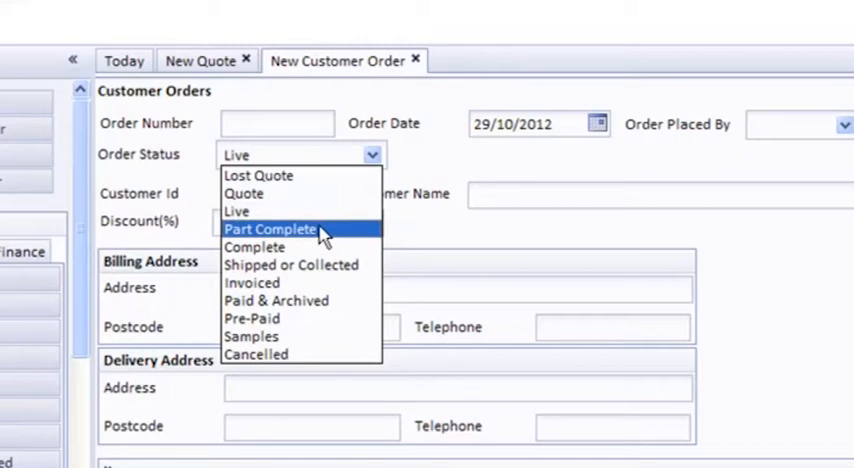
pyautogui.moveTo(264, 248)
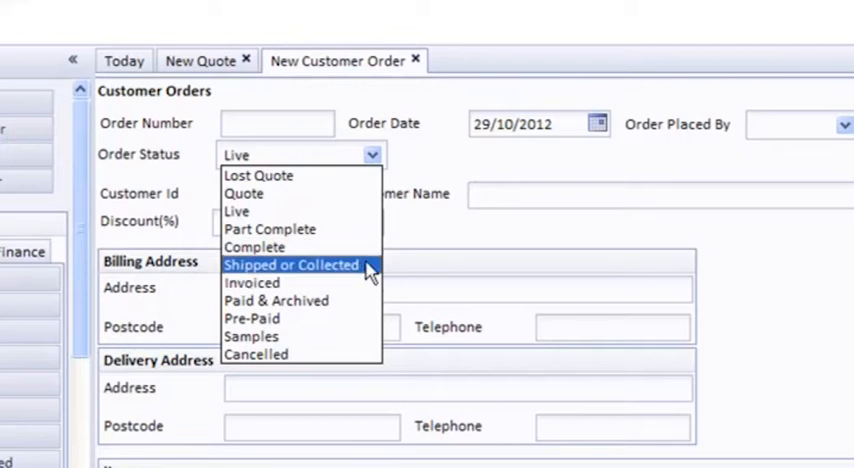
pyautogui.moveTo(252, 284)
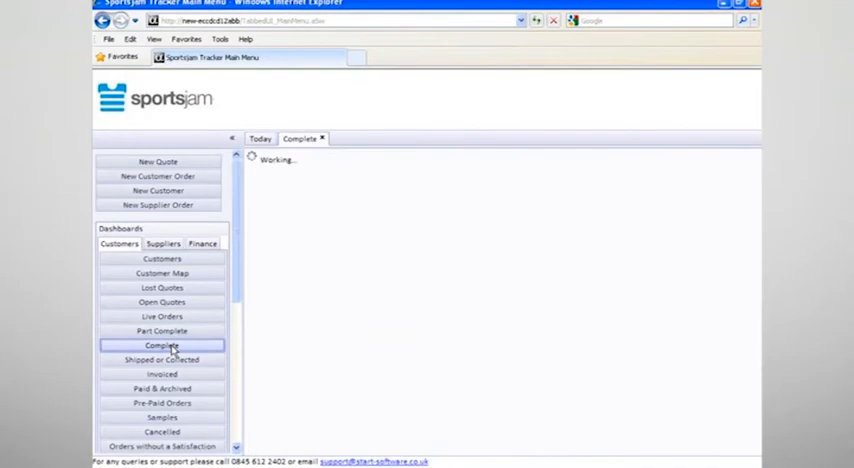
# Show the Complete orders list from the Customers dashboard
pyautogui.click(160, 344)
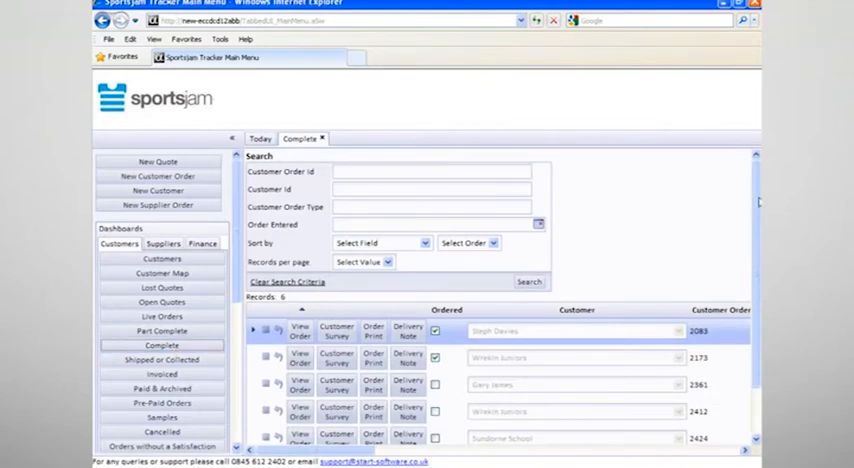